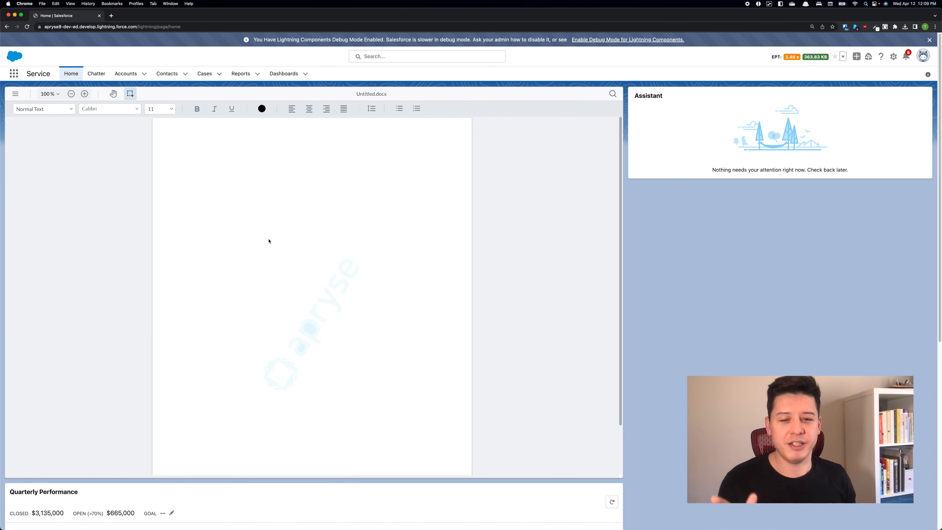
pyautogui.moveTo(267, 240)
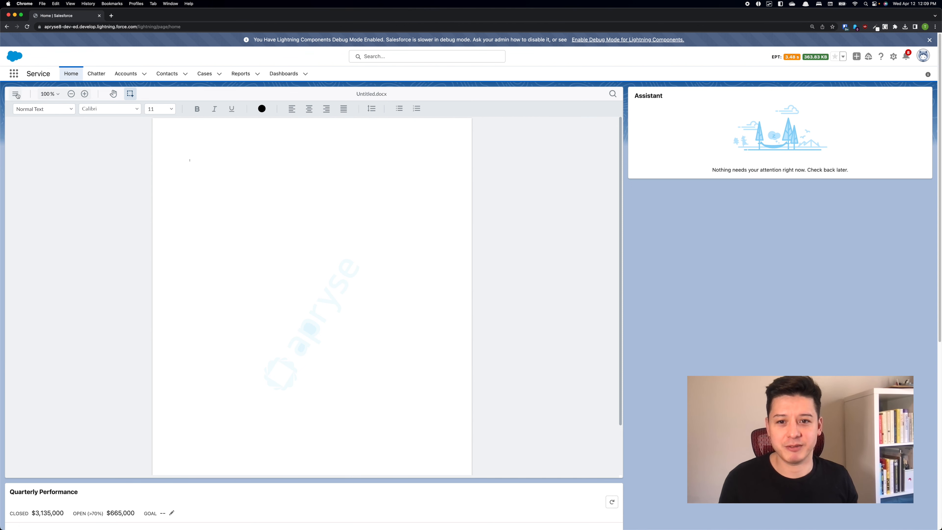
# Open Brochure.docx from Downloads, replacing the blank document in the editor.
pyautogui.click(16, 94)
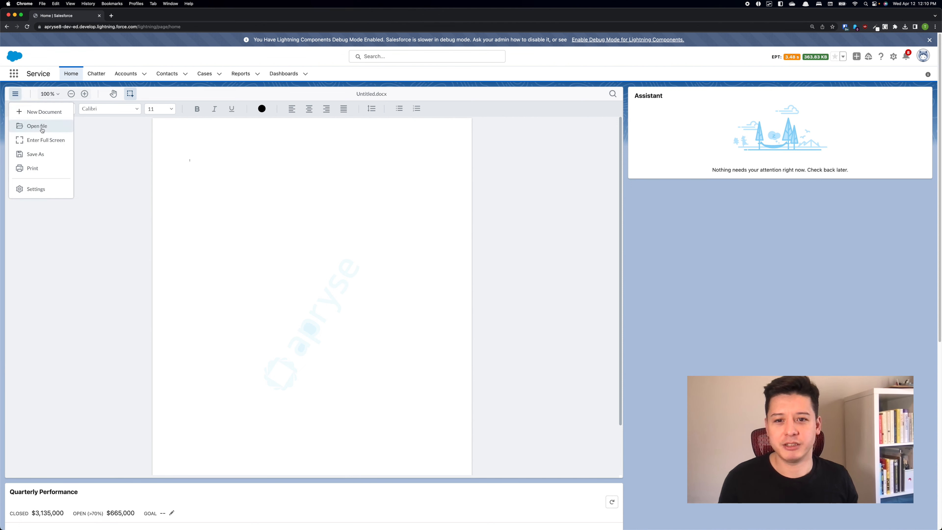
pyautogui.click(36, 126)
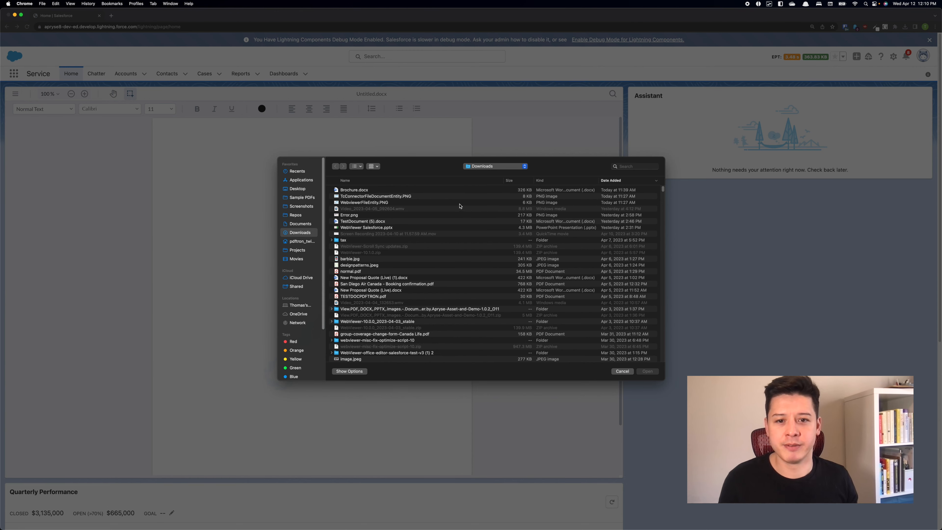
pyautogui.click(353, 190)
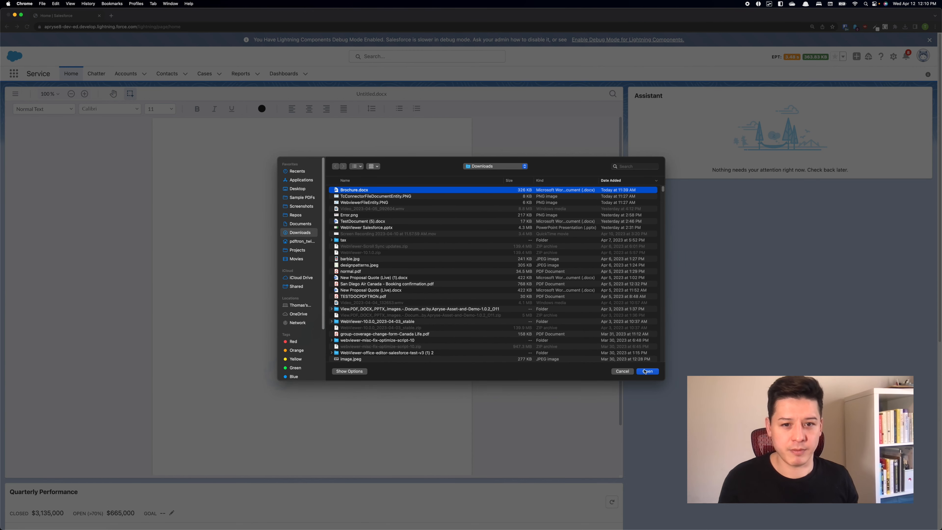
pyautogui.click(647, 371)
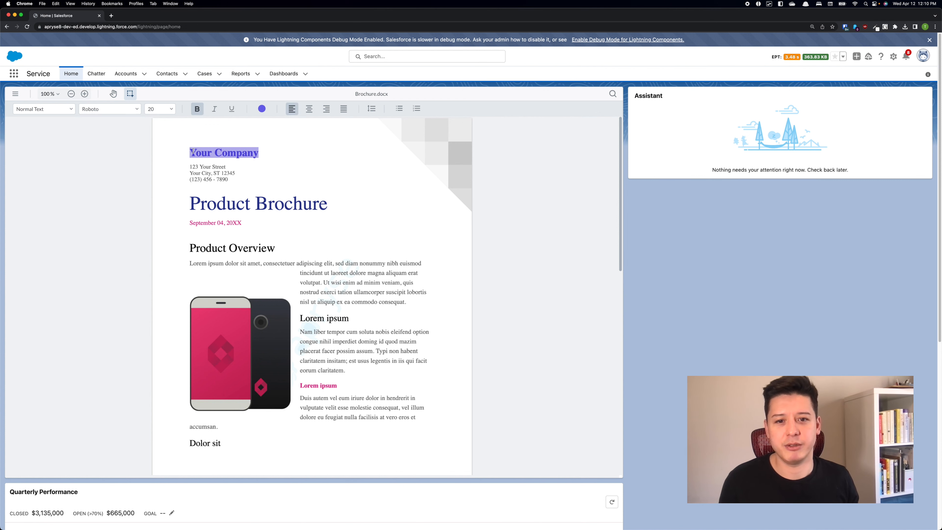
# Replace the company name with Apryse, update the address, and retitle 'Product' to WebViewer.
pyautogui.write('Apryse')
pyautogui.click(208, 166)
pyautogui.write('Granville')
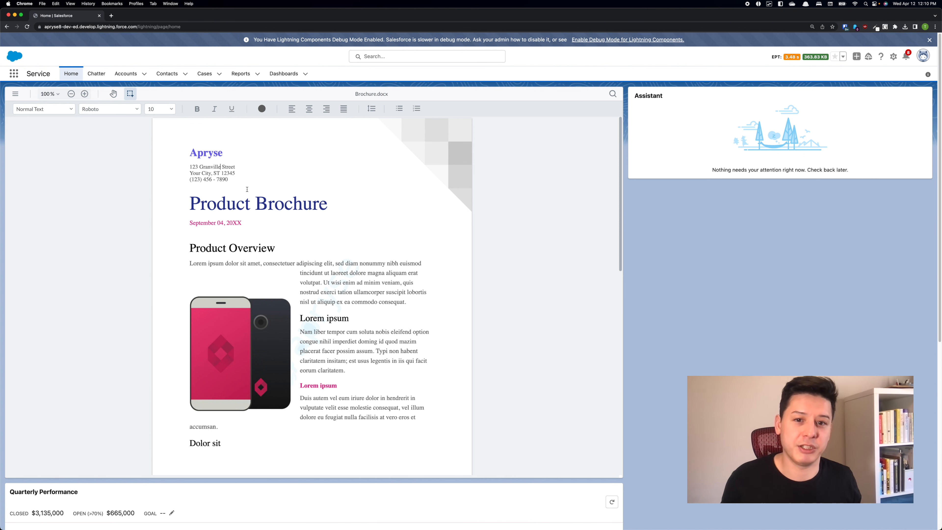
pyautogui.doubleClick(198, 174)
pyautogui.write('Vanc')
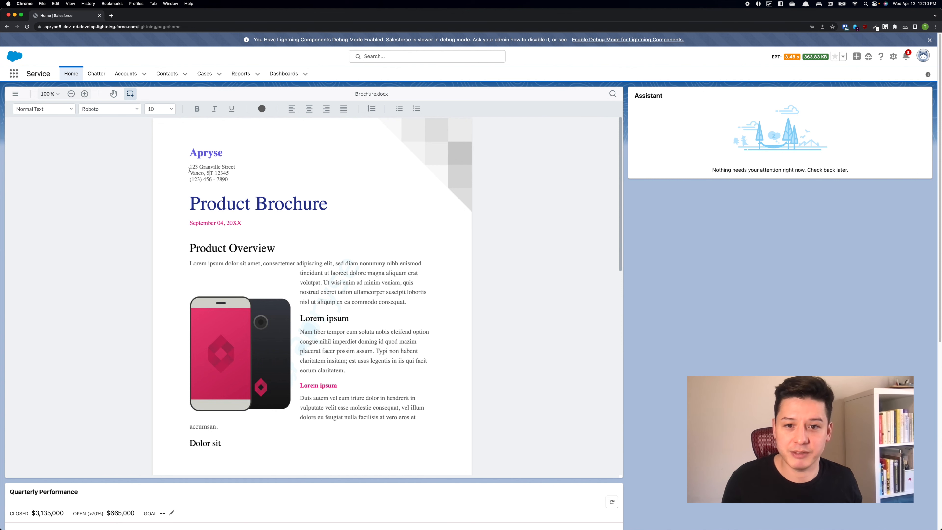
pyautogui.doubleClick(219, 203)
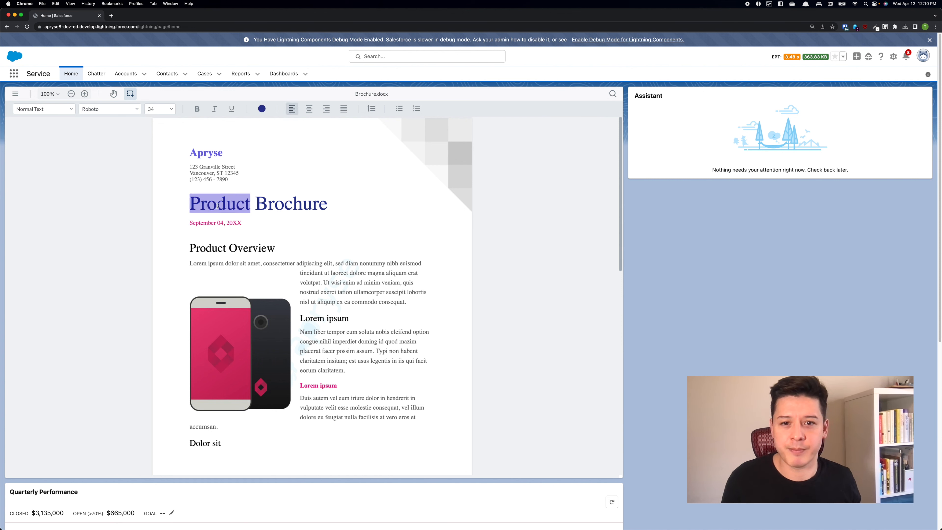
pyautogui.write('WebViewe')
pyautogui.click(216, 222)
pyautogui.write('23')
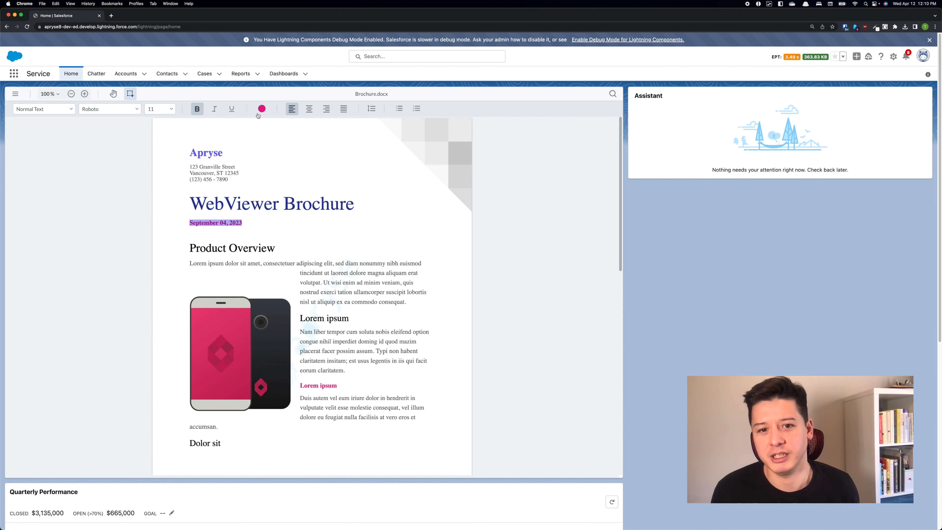
# Colour the date orange and rename the overview heading to WebViewer Overview in Heading 5 style.
pyautogui.click(261, 109)
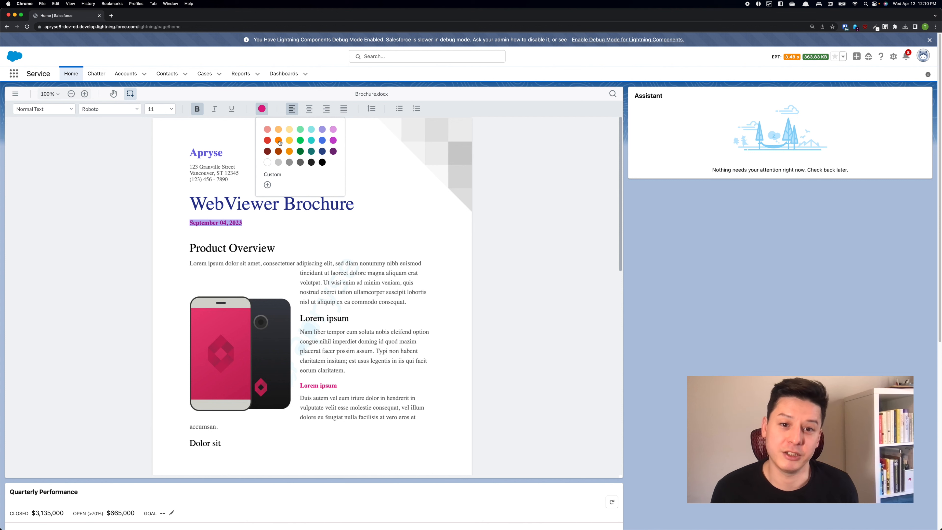
pyautogui.click(278, 140)
pyautogui.write('W')
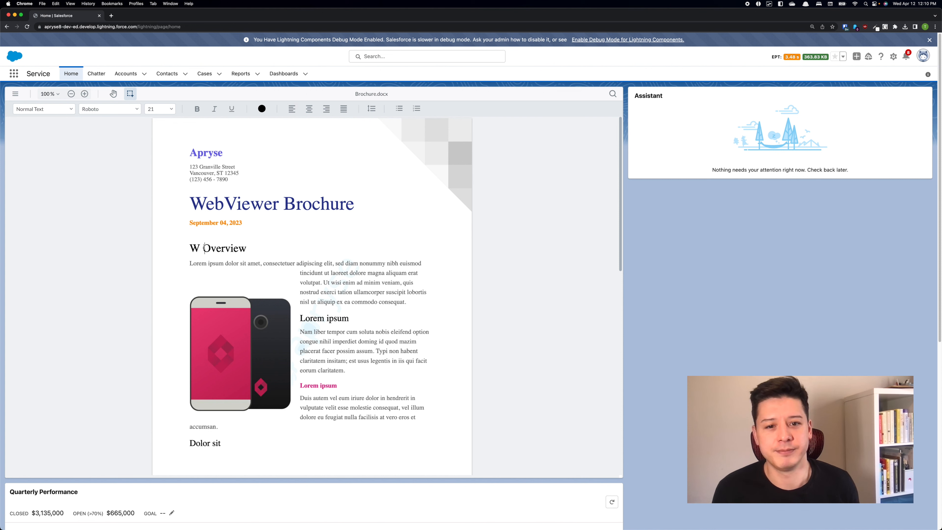
pyautogui.write('ebViewer')
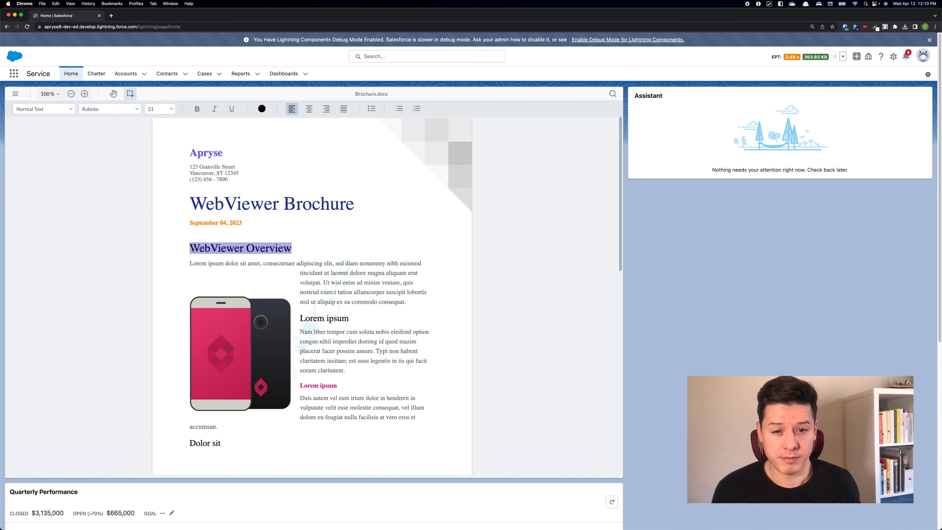
pyautogui.click(43, 109)
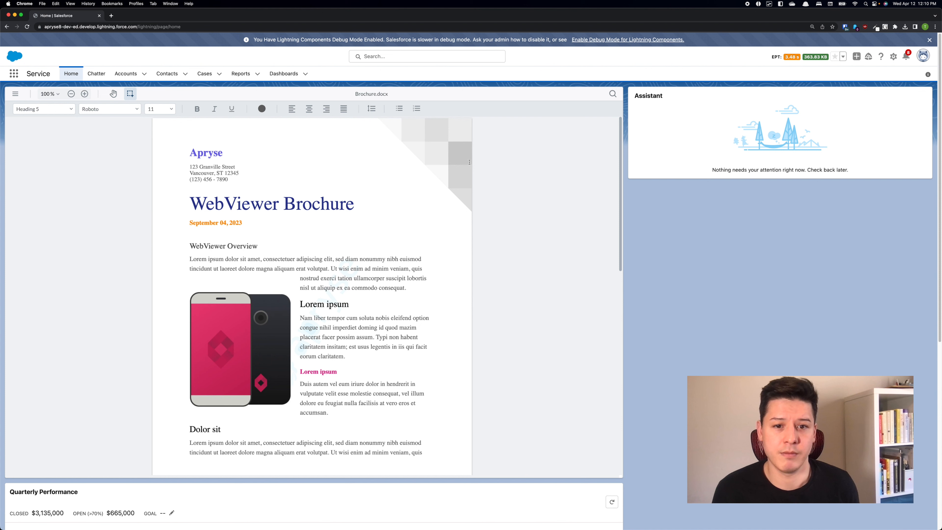
pyautogui.click(326, 109)
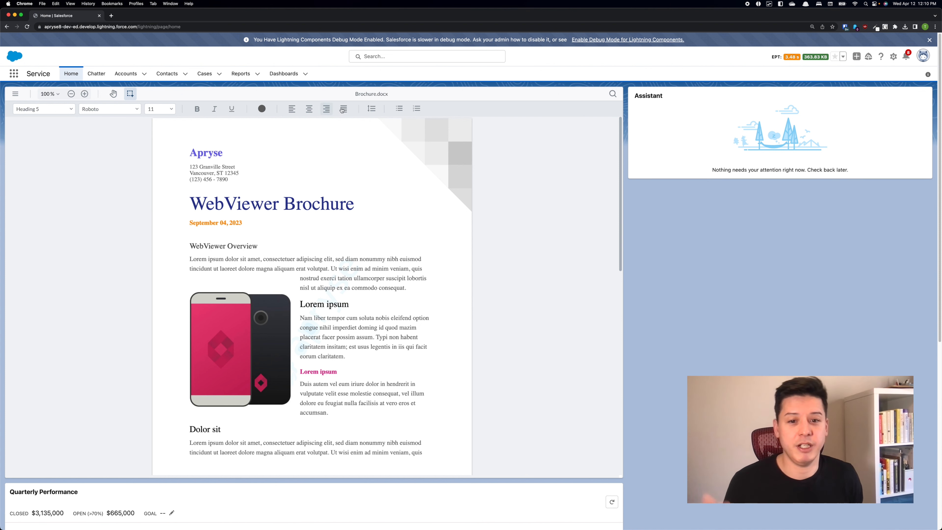